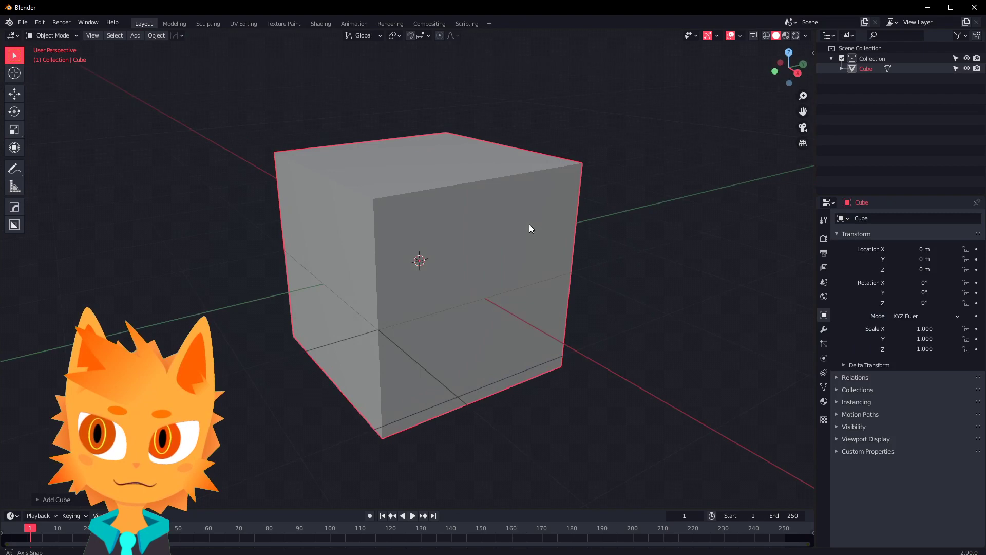
Step: Give the default cube its own material with a blue base colour
left_click_drag(528, 228, 550, 233)
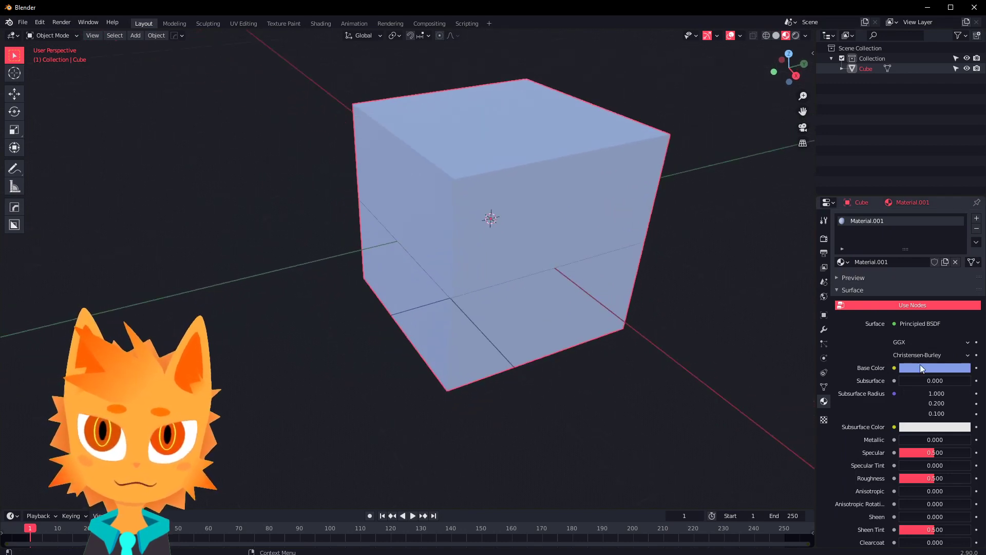
left_click(934, 368)
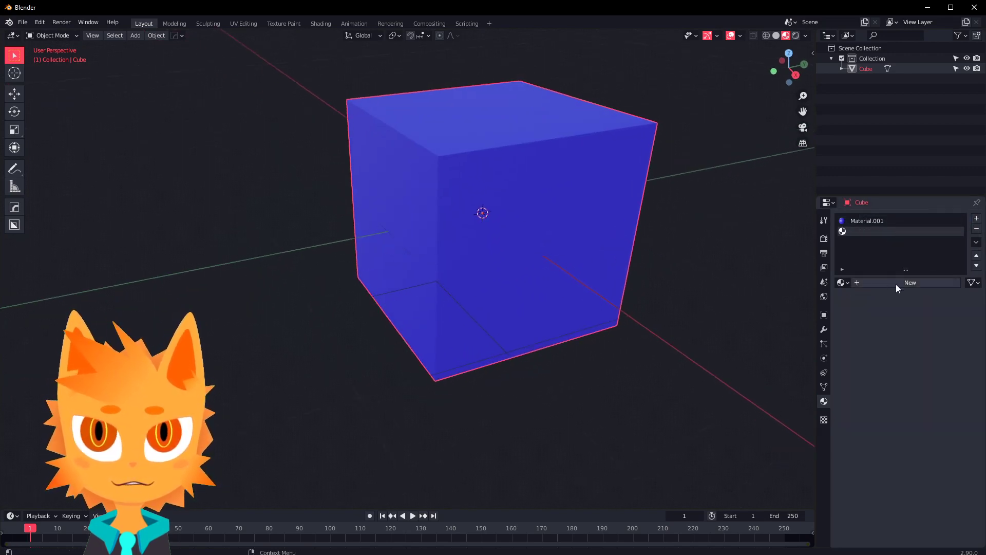
Step: Create a white Emission material in the second slot with Backface Culling enabled
left_click(909, 281)
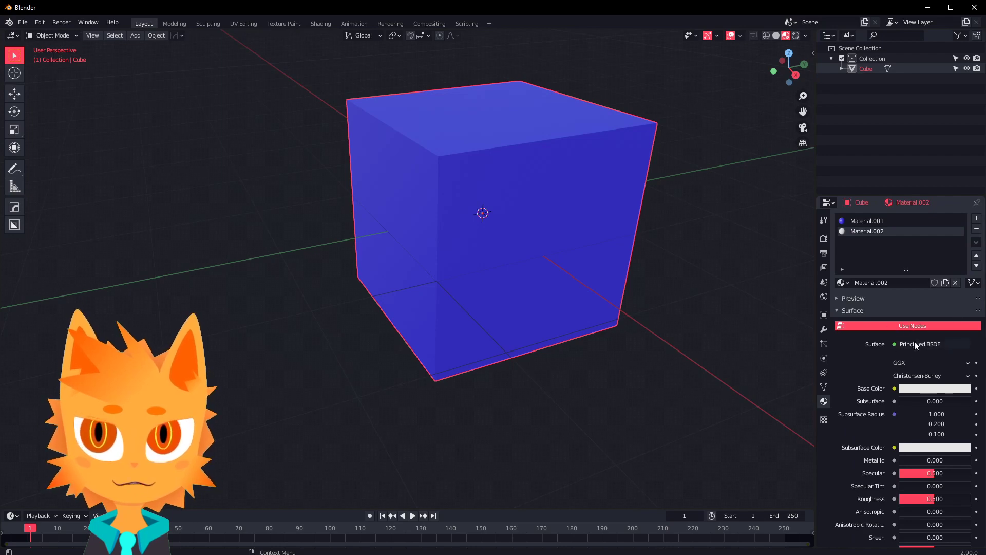
left_click(918, 344)
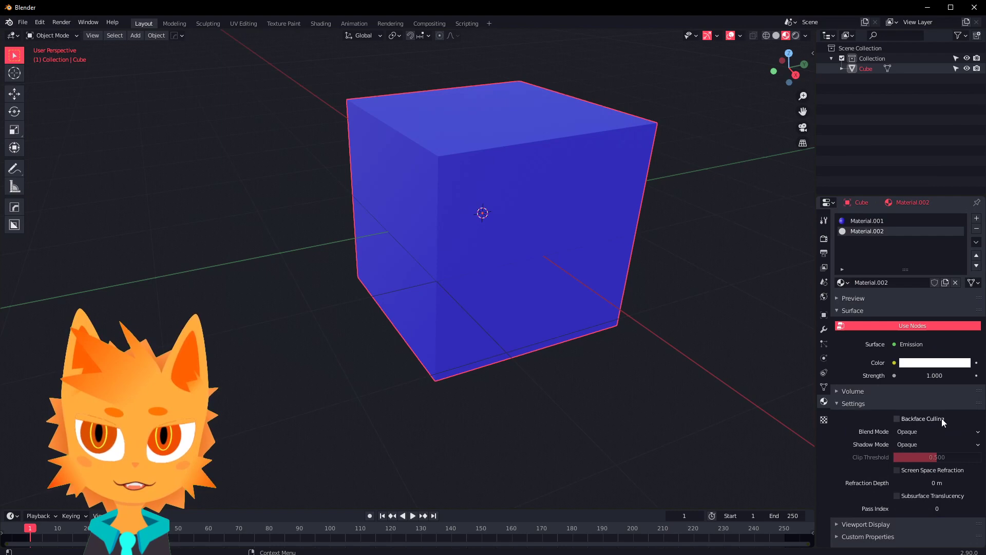
left_click(895, 418)
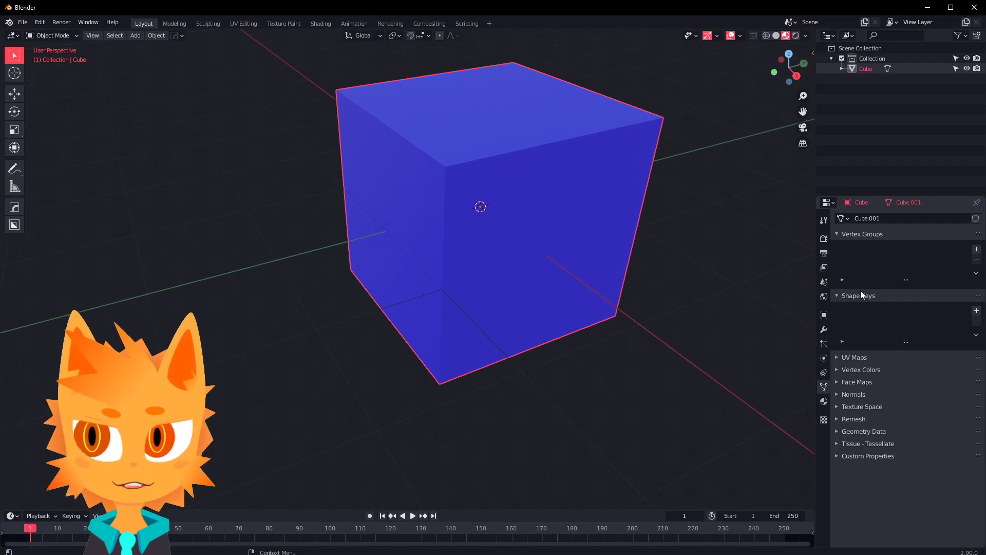
Step: Add a vertex group to the cube's mesh for the outline
left_click(976, 250)
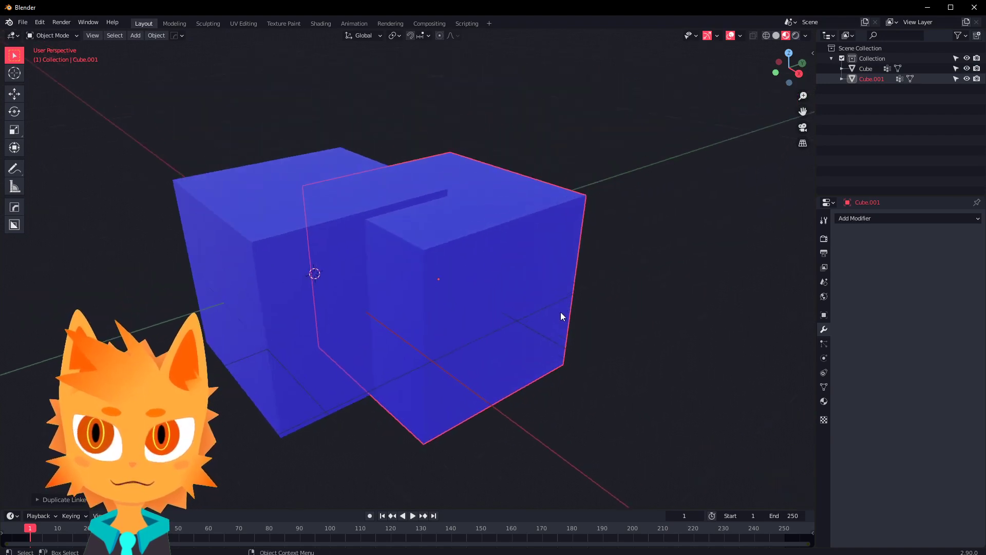
Step: Make a linked duplicate named Outline, parent it to the Cube, and expand the hierarchy
left_click_drag(439, 278, 652, 287)
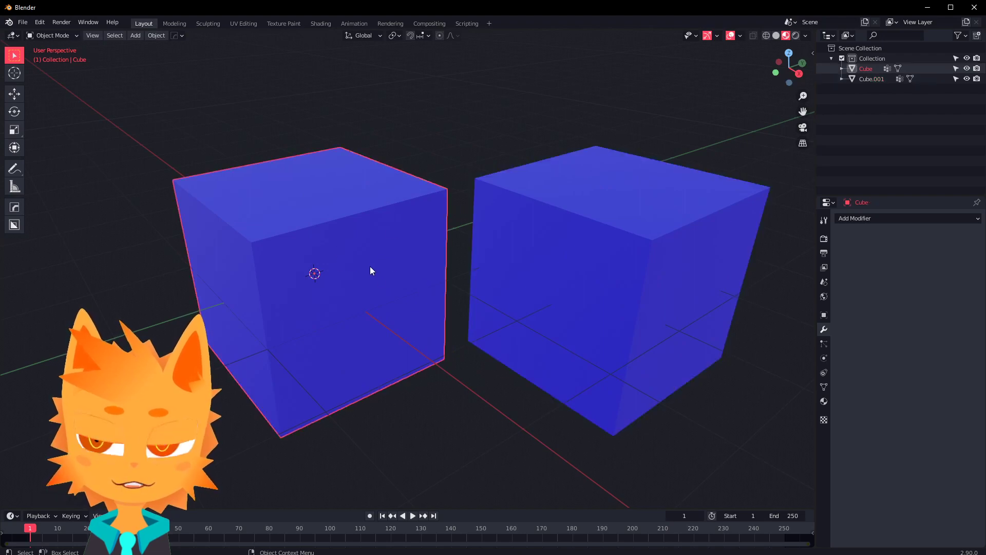
key("Tab")
type("Outline")
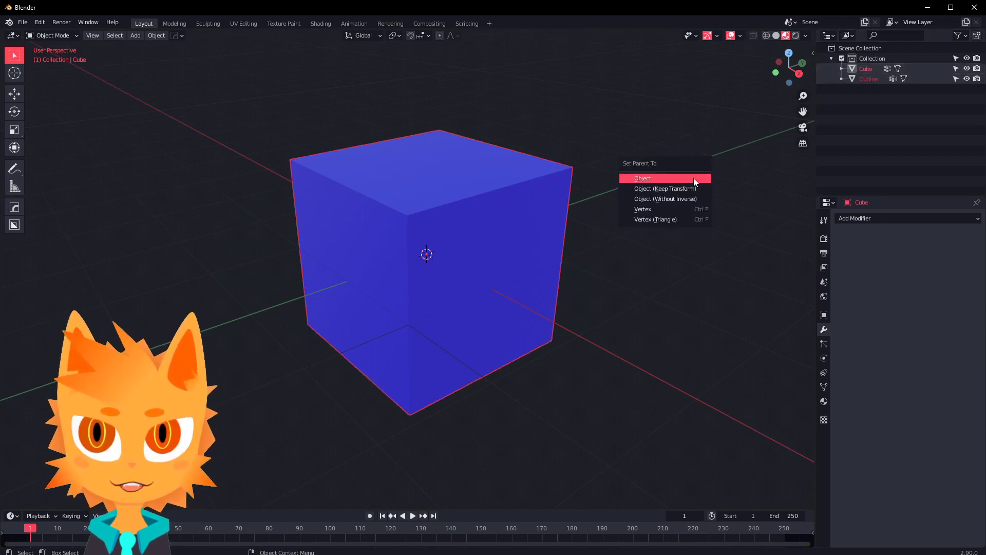
left_click(643, 177)
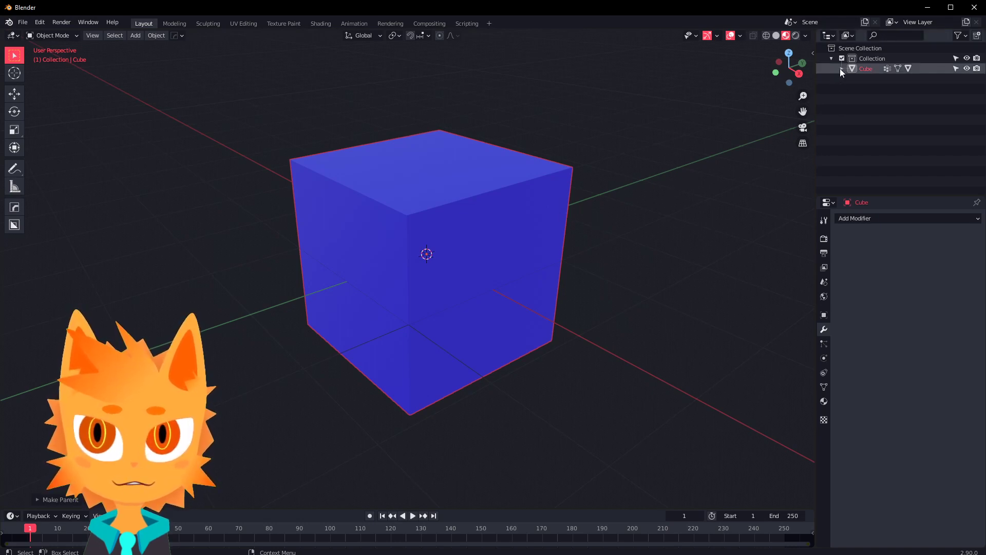
left_click(841, 68)
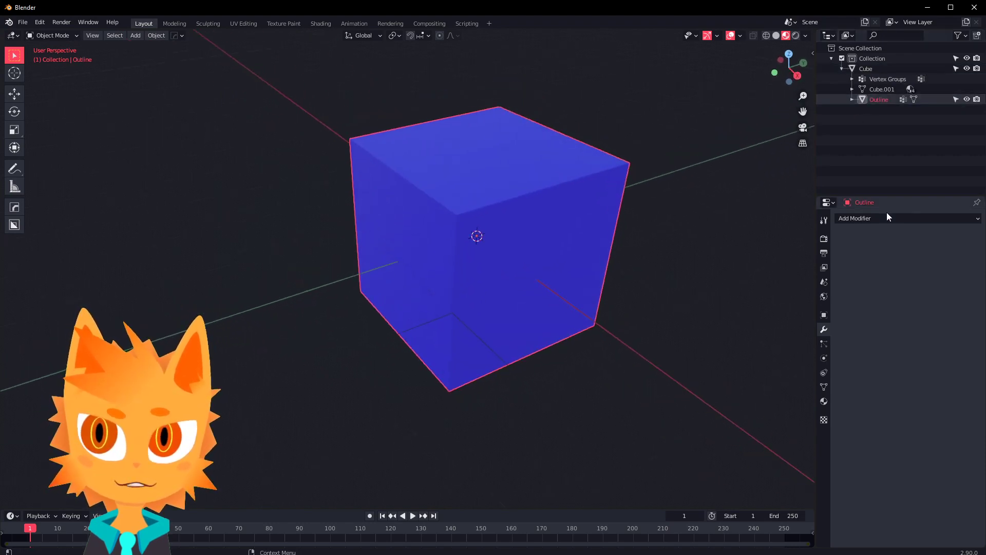
Step: Add a Solidify modifier to Outline with flipped normals and its material options shown
left_click(906, 218)
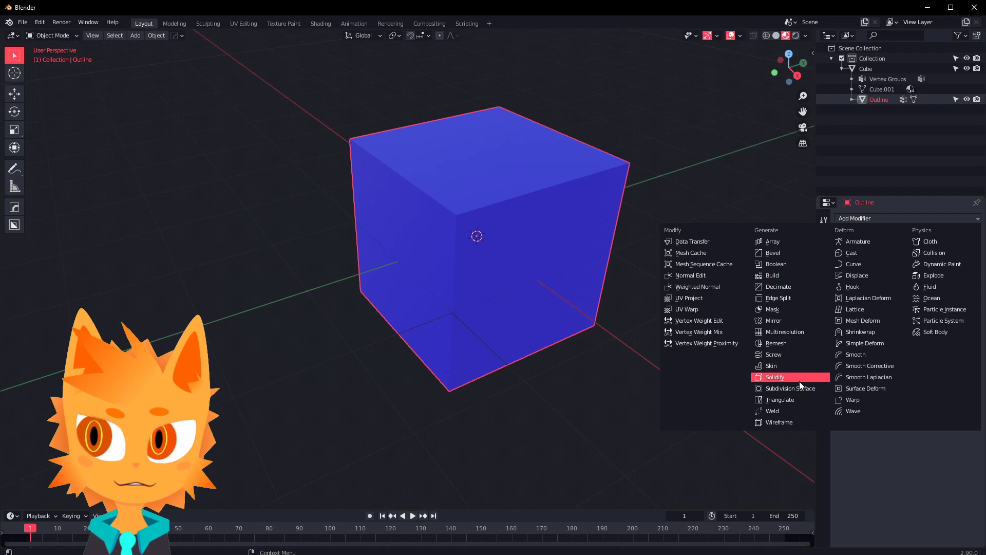
left_click(774, 377)
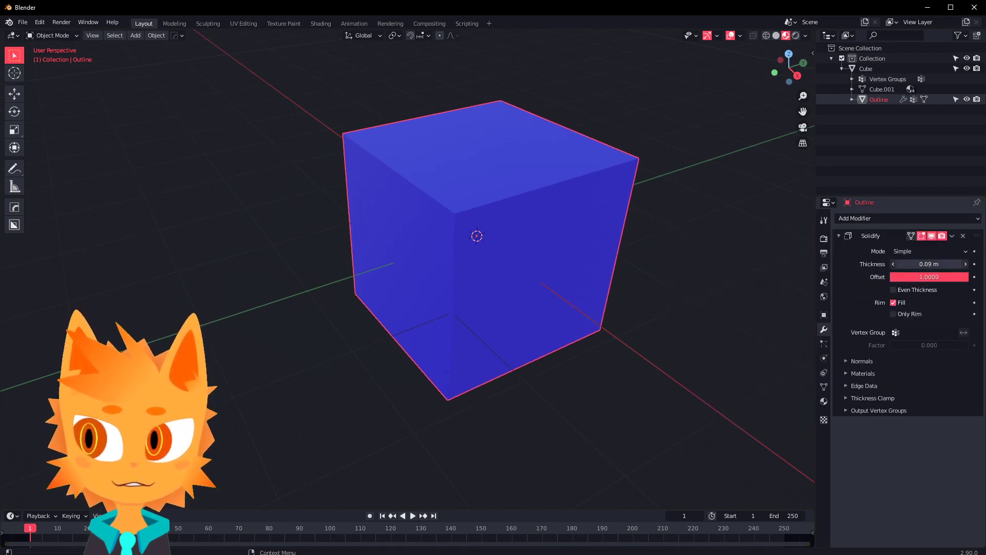
left_click(847, 360)
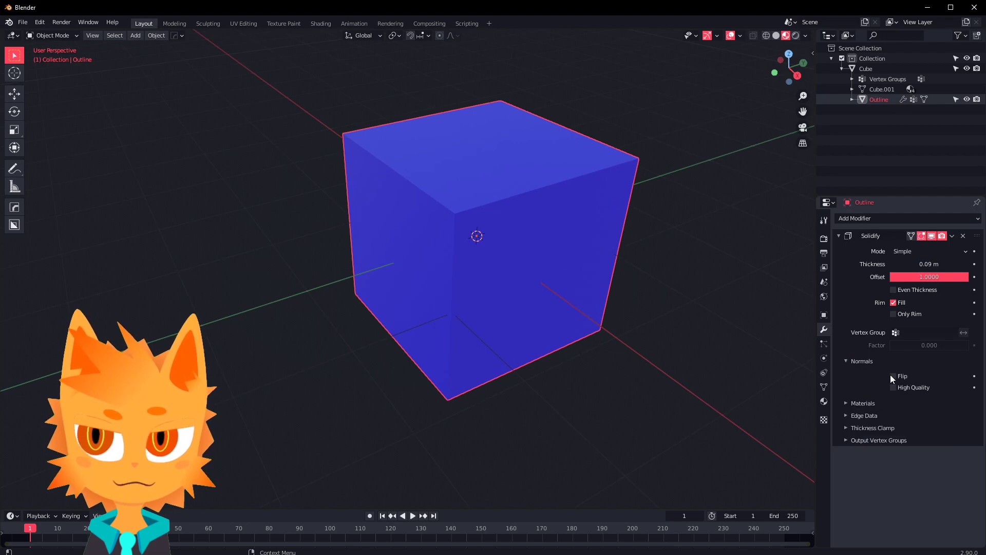
left_click(892, 376)
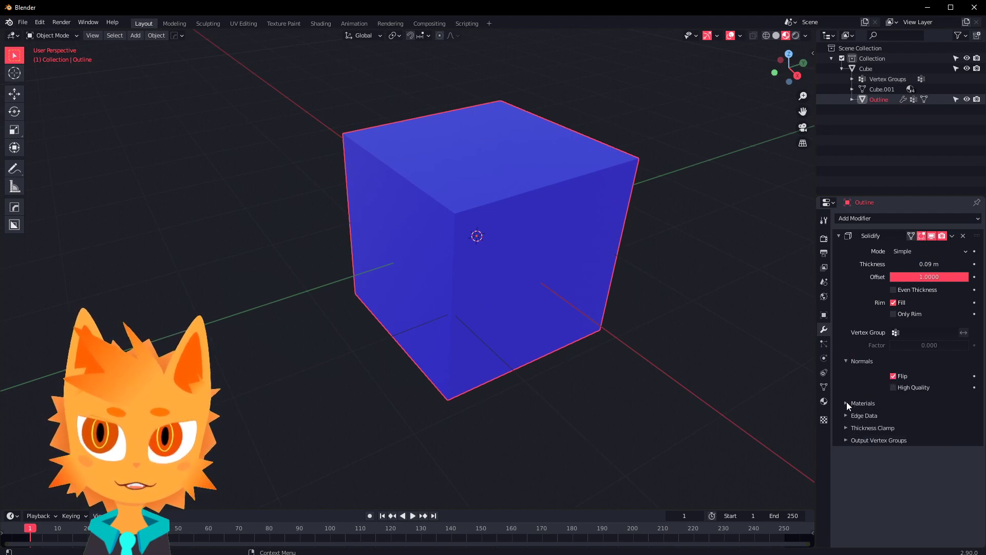
left_click(846, 403)
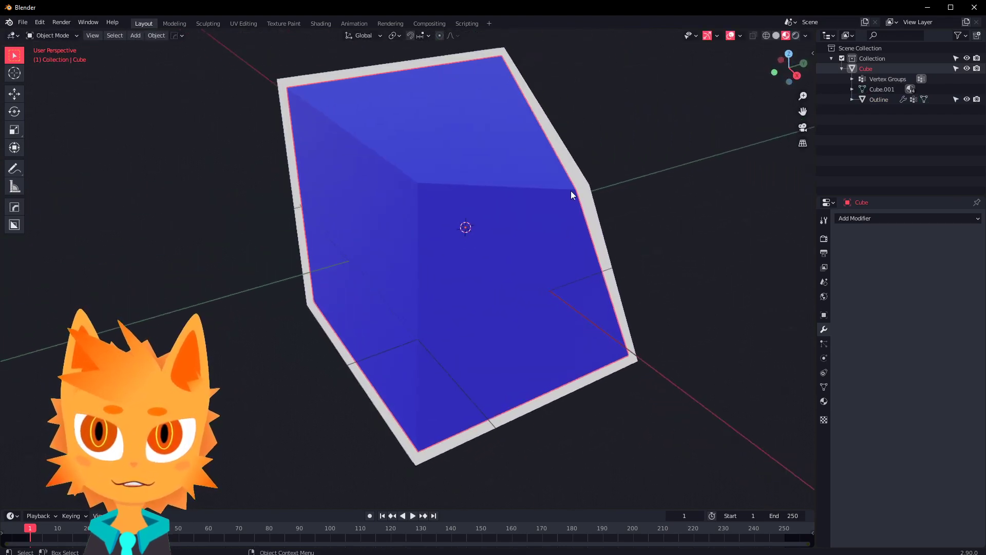
Step: Refresh the cube's mesh via Edit Mode and disable the Cube's selectability in the Outliner
key("Tab")
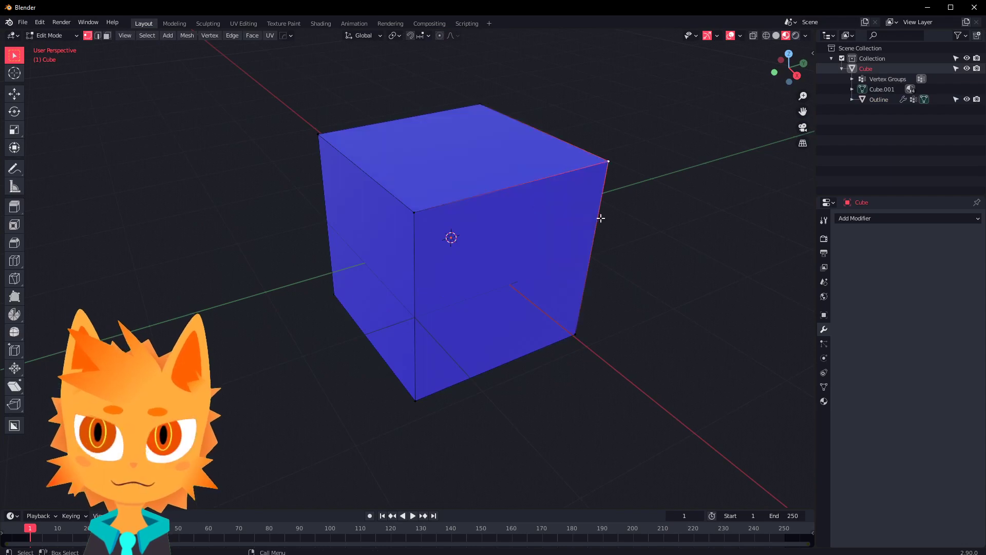
key("Tab")
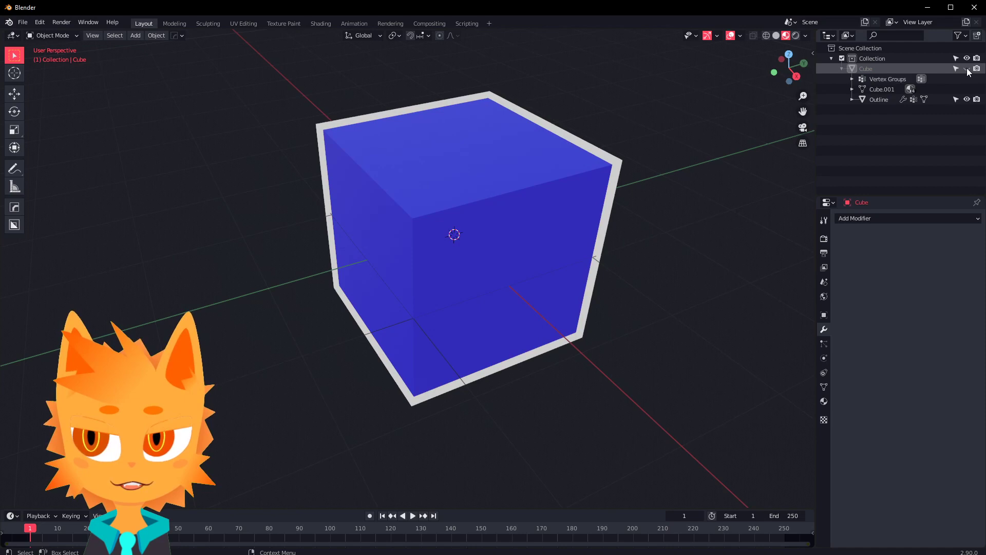
left_click(879, 100)
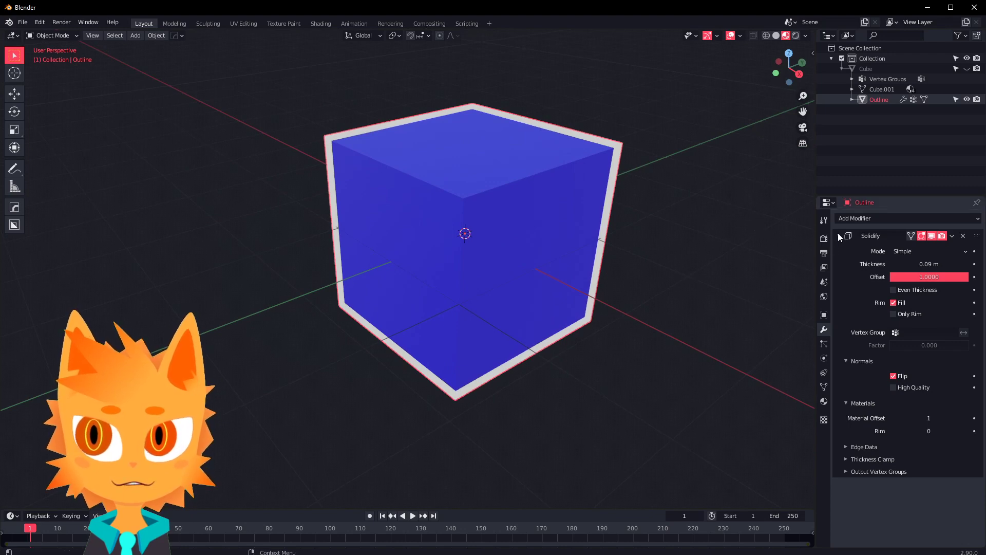
Step: Collapse Solidify and add a Mask modifier limited to the OulineGroup vertex group
left_click(838, 235)
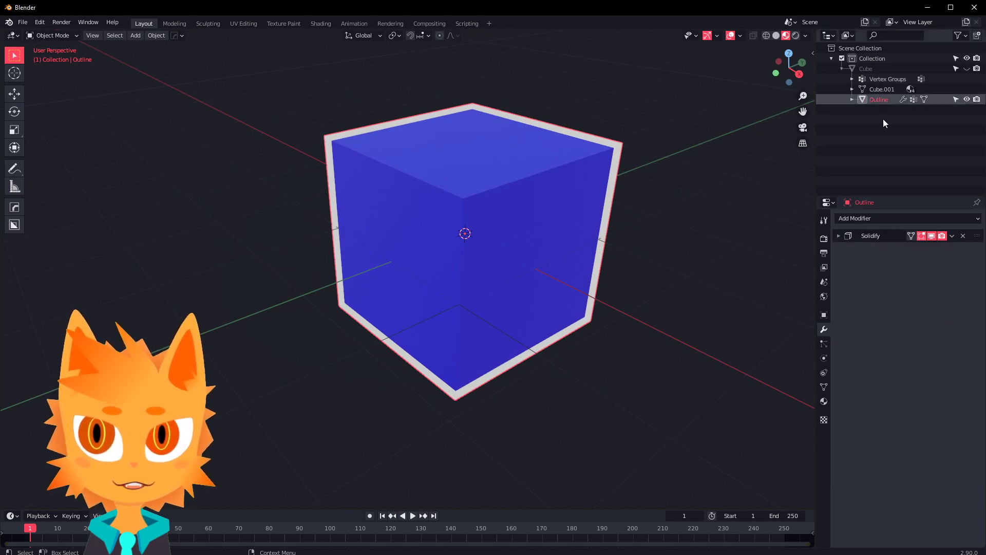
left_click(878, 218)
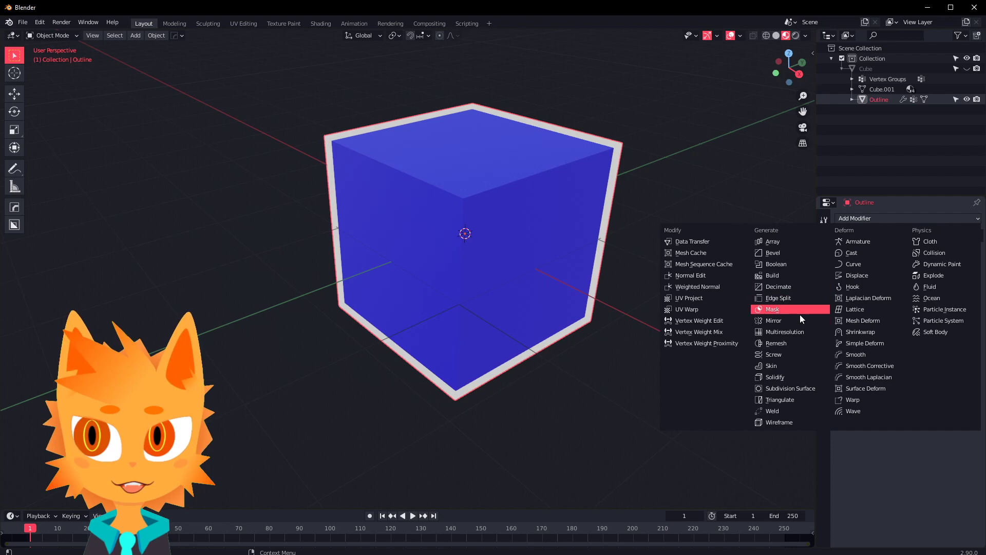
left_click(772, 309)
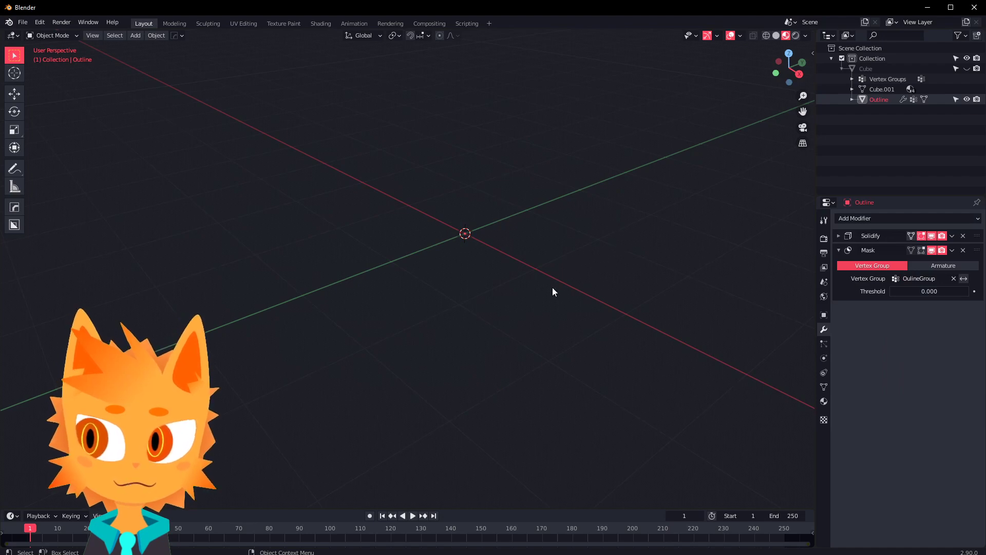
left_click(838, 235)
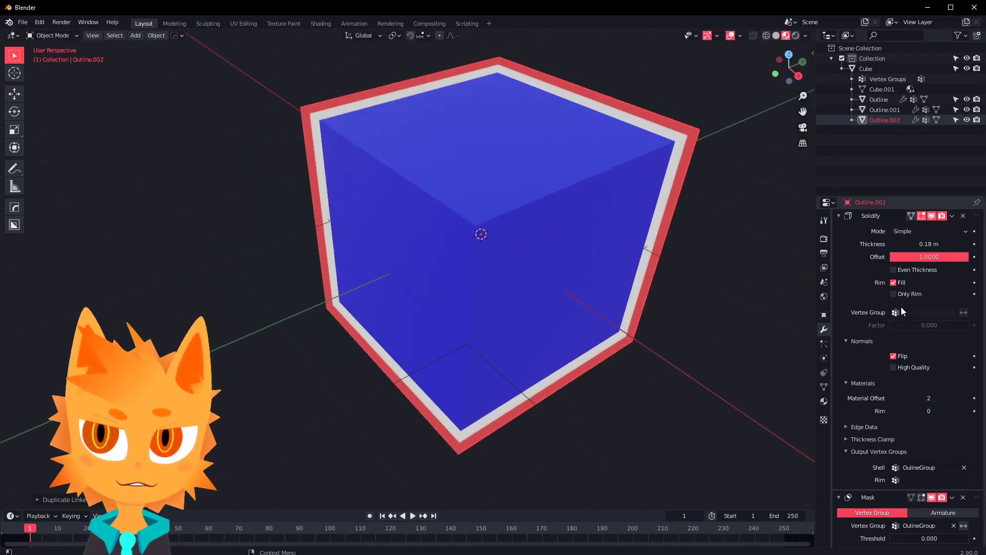
Step: Thicken the newest outline copy's Solidify shell and enter its mesh Edit Mode
left_click_drag(928, 244, 949, 244)
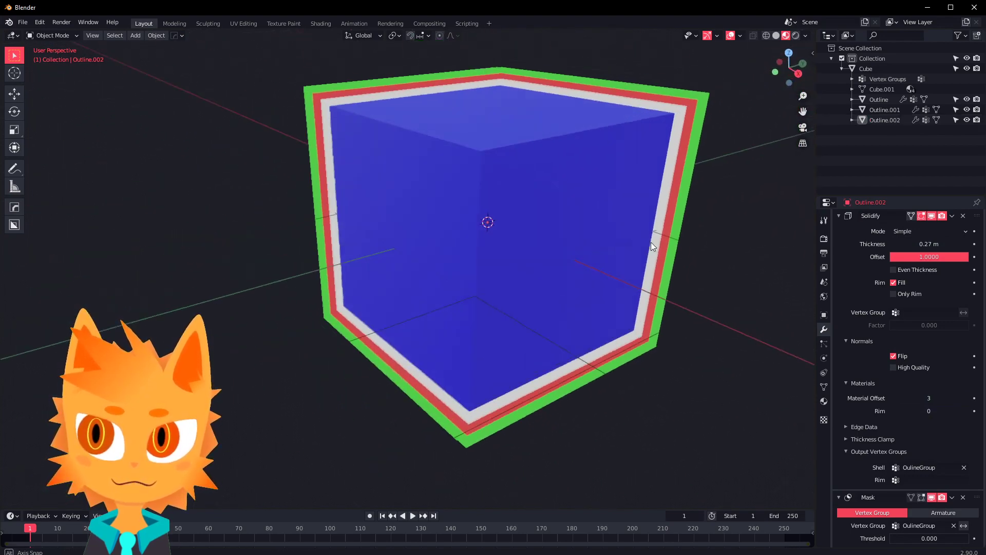
key("Tab")
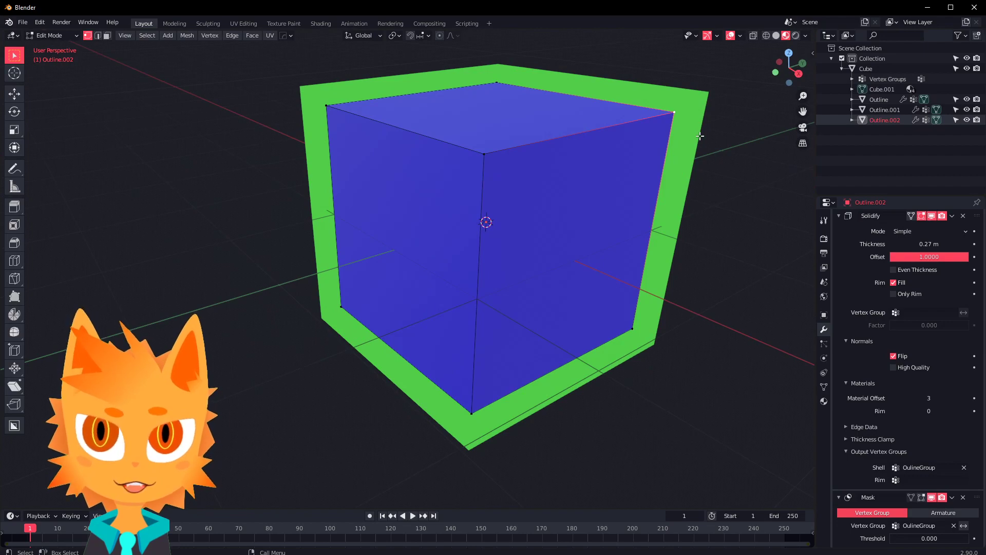